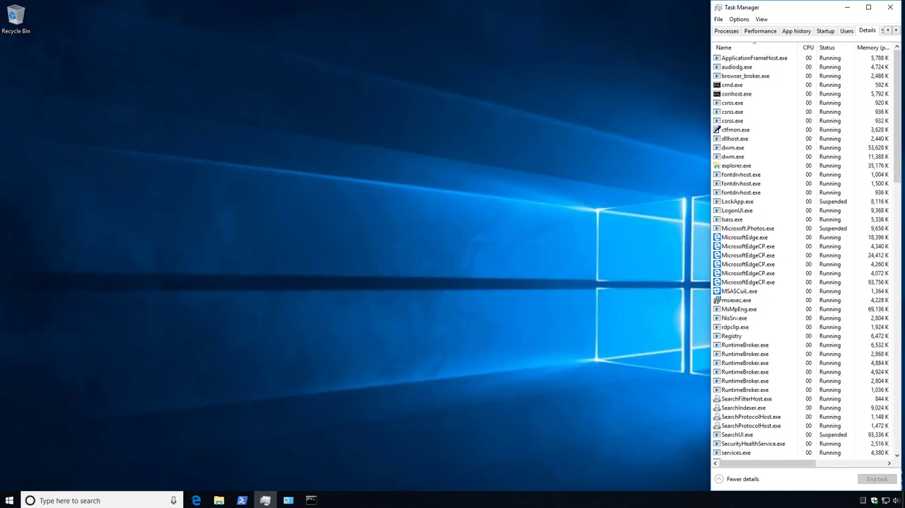
pyautogui.moveTo(181, 481)
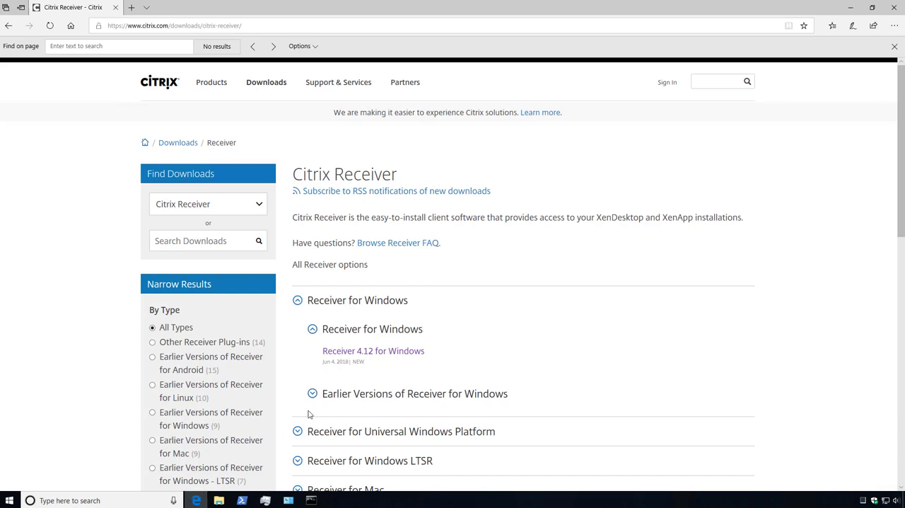
# - Download the Citrix Receiver 4.12 for Windows installer from citrix.com
pyautogui.click(373, 351)
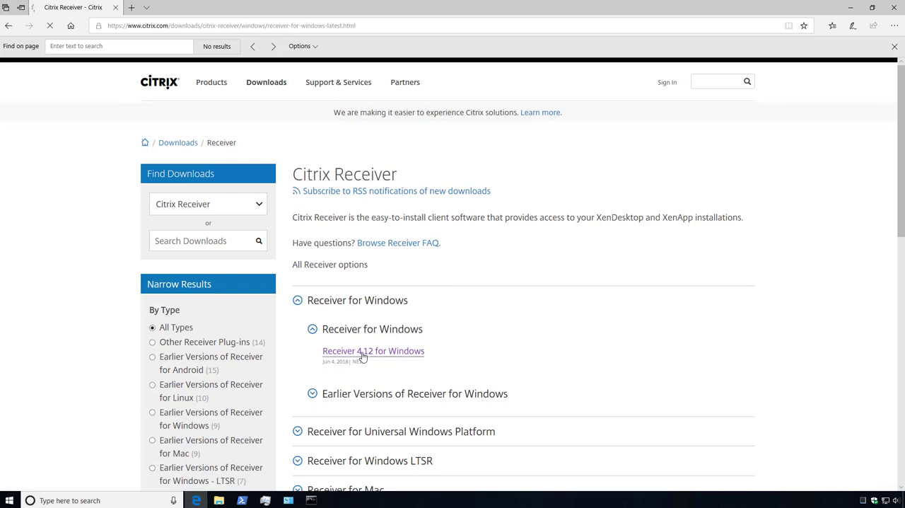
pyautogui.click(374, 350)
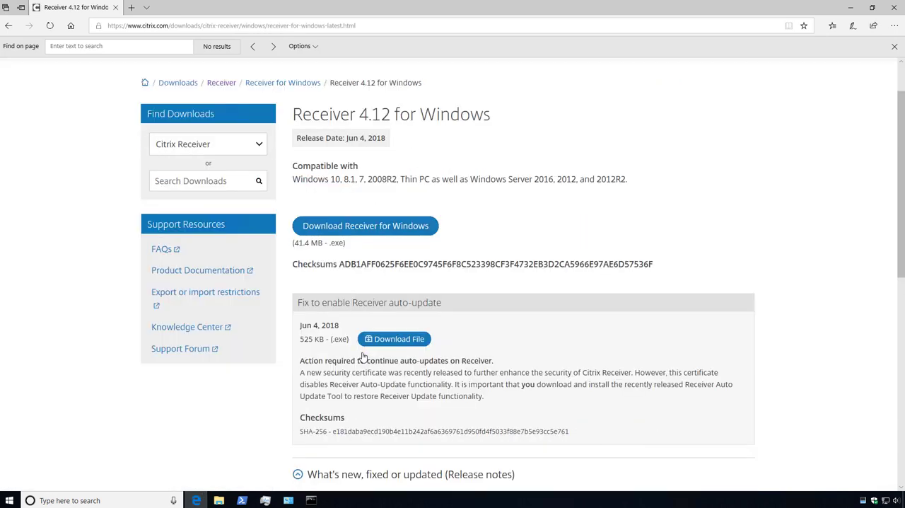
pyautogui.moveTo(358, 229)
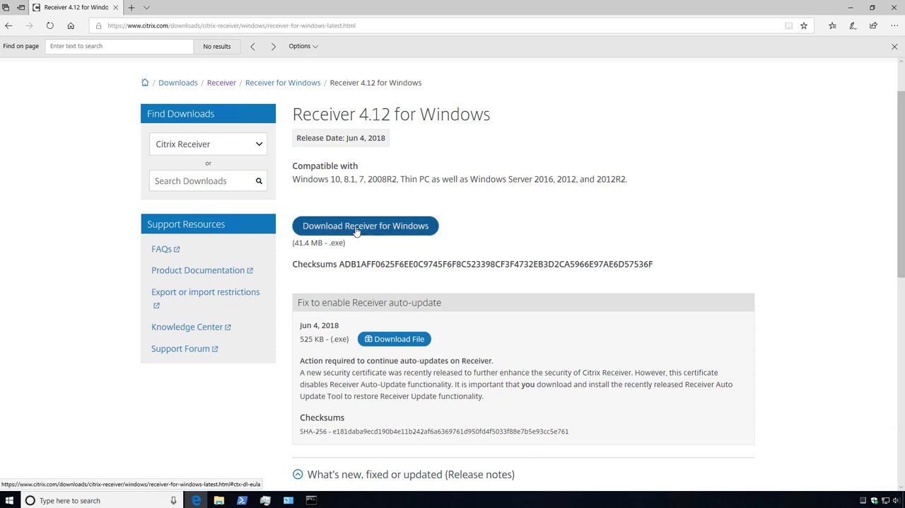
pyautogui.click(364, 226)
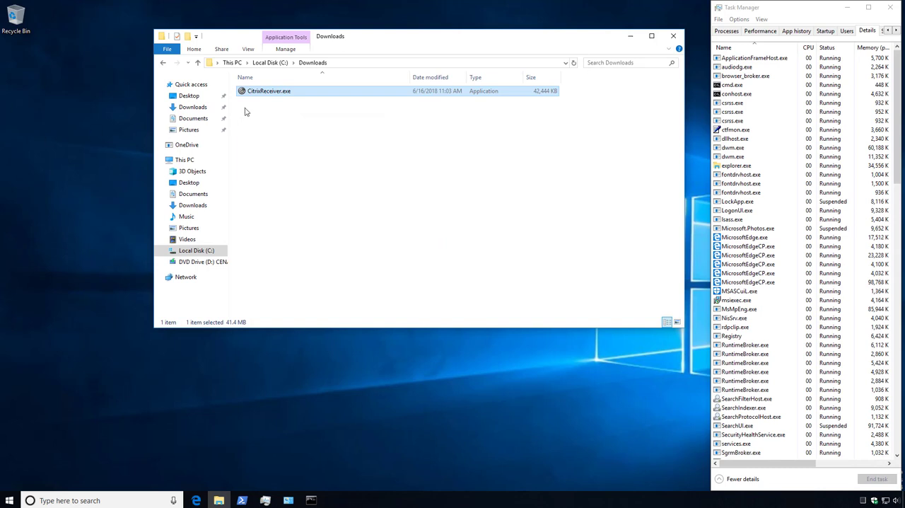
# - Unblock CitrixReceiver.exe in its Properties and confirm with OK
pyautogui.rightClick(269, 91)
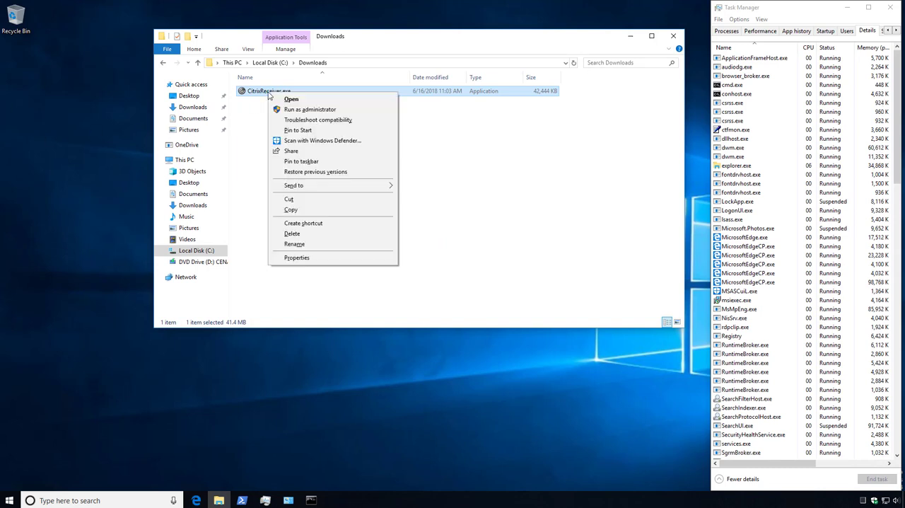
pyautogui.click(297, 258)
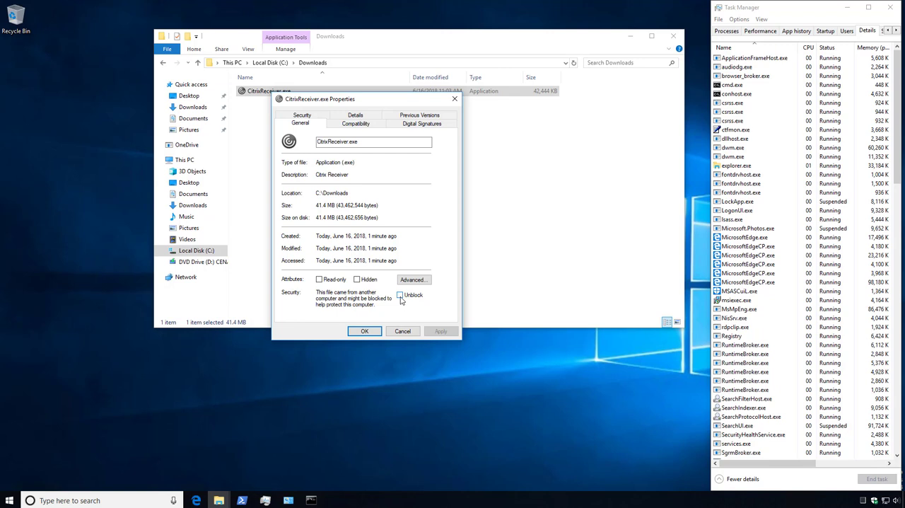
pyautogui.click(400, 294)
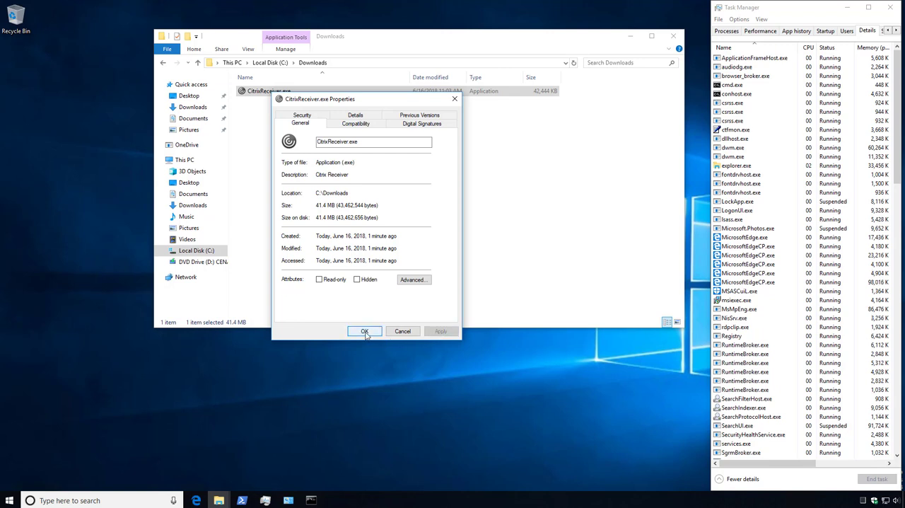
pyautogui.click(364, 331)
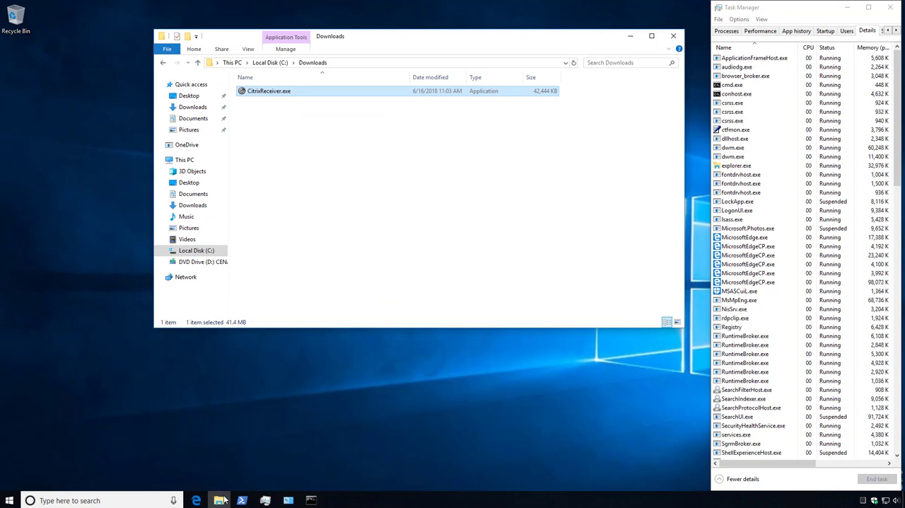
pyautogui.click(311, 500)
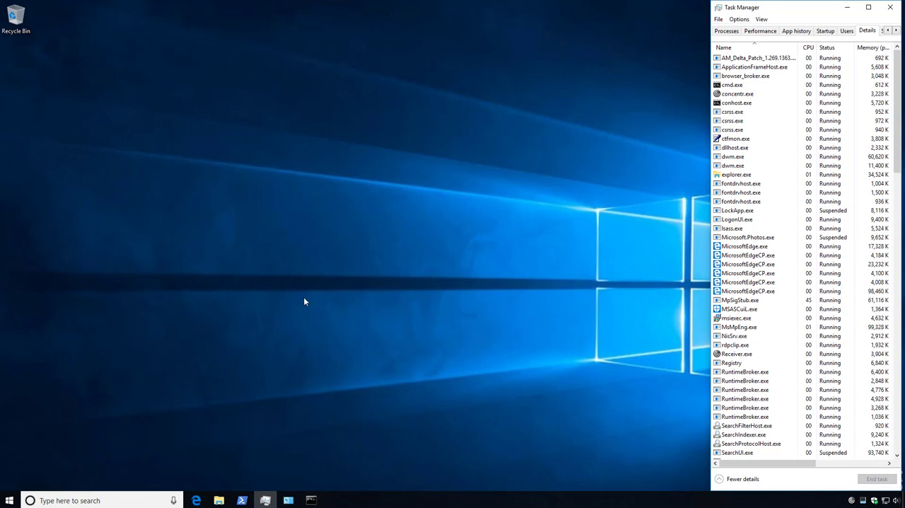
pyautogui.moveTo(553, 458)
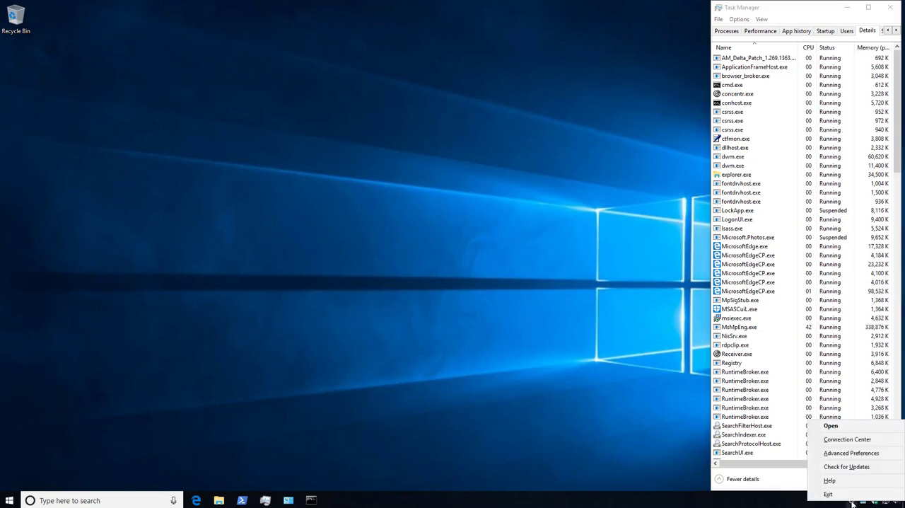
pyautogui.moveTo(846, 467)
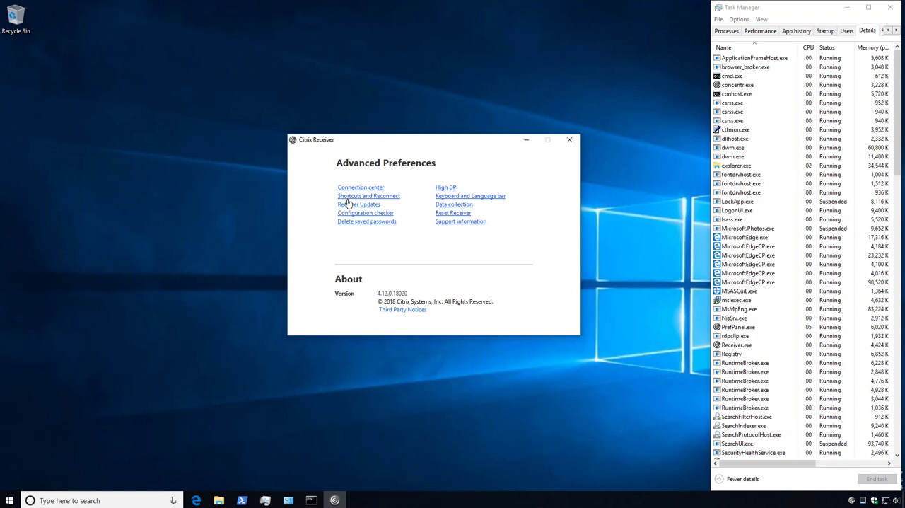
pyautogui.moveTo(339, 209)
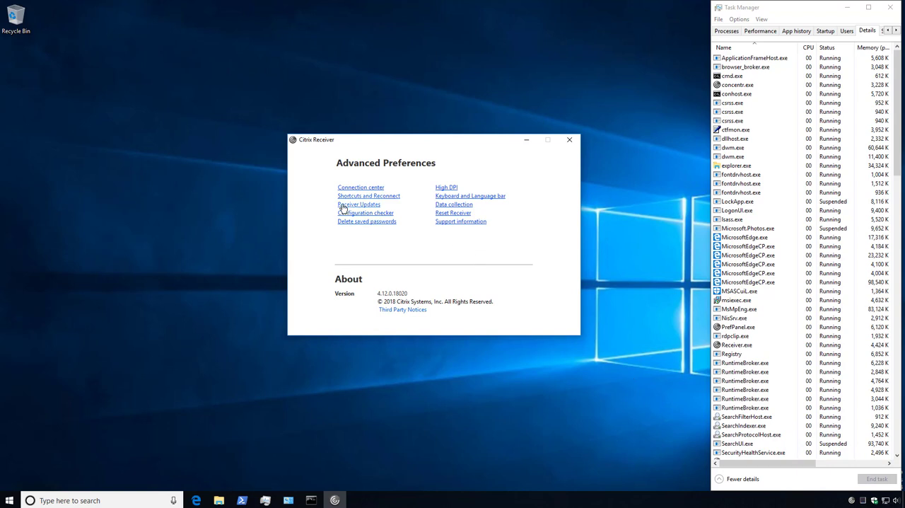
# - Bring up the Data collection prompt from Receiver's Advanced Preferences
pyautogui.click(357, 203)
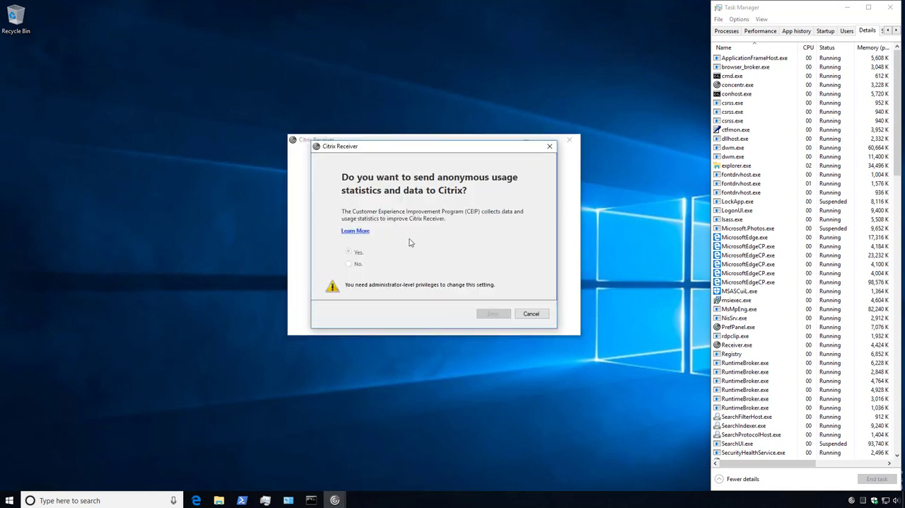
pyautogui.moveTo(382, 220)
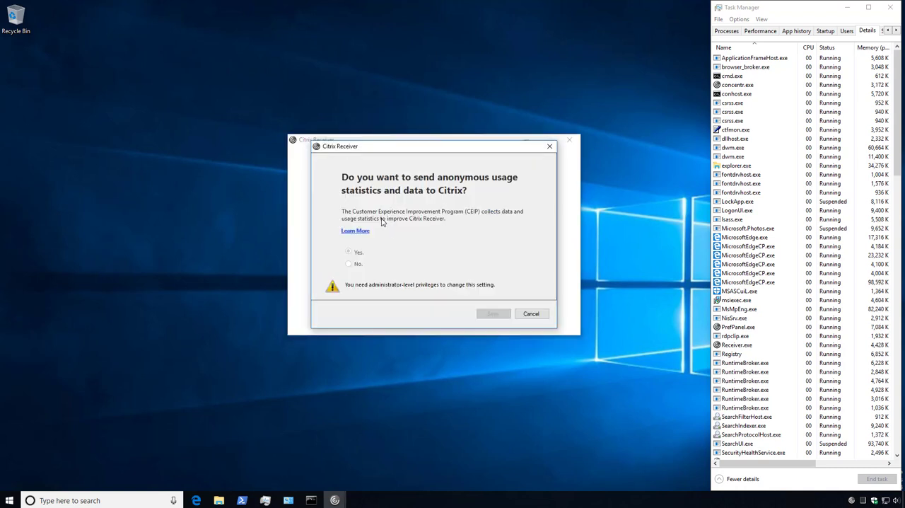
pyautogui.moveTo(374, 259)
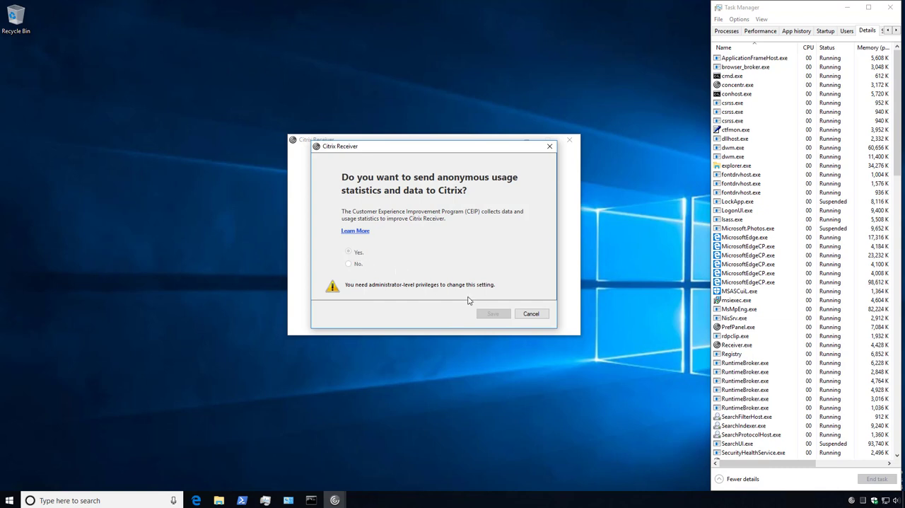
# - Cancel the usage data prompt before the silent reinstall
pyautogui.click(532, 314)
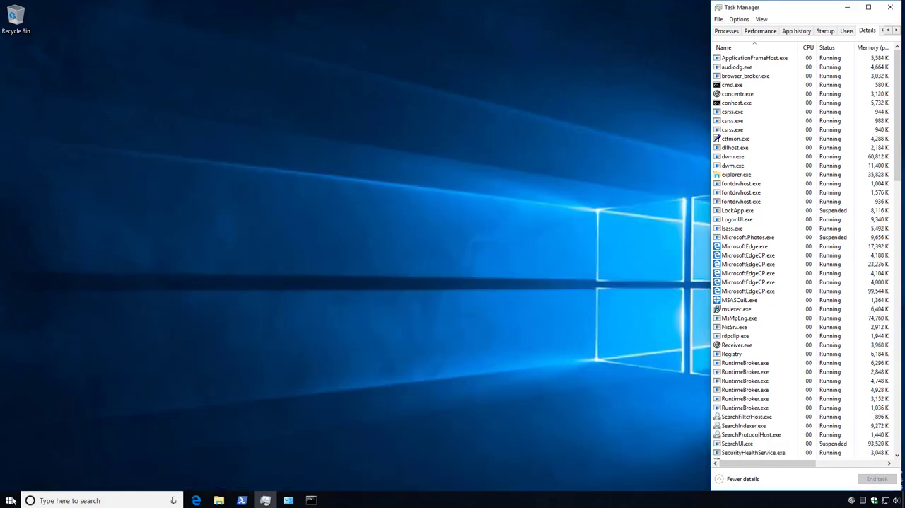
# - Show the Citrix Receiver tray menu, which no longer lists an update check
pyautogui.click(8, 500)
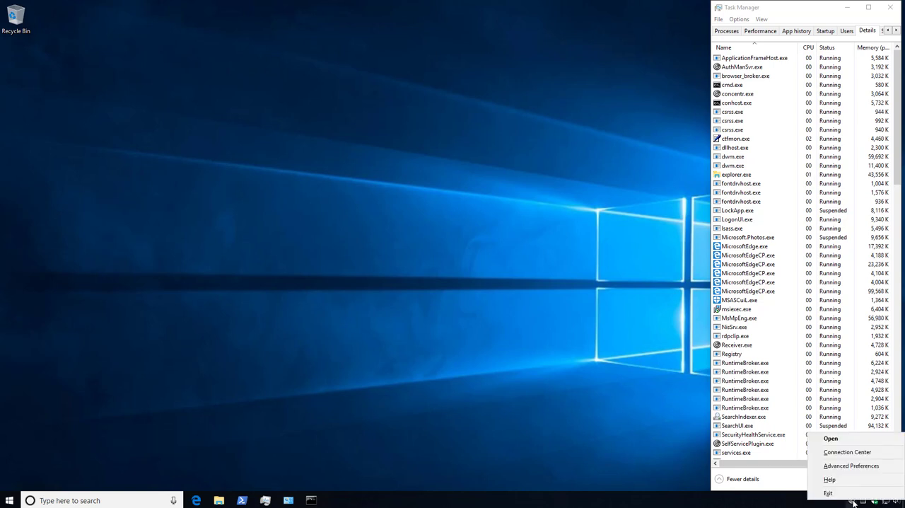
pyautogui.moveTo(827, 477)
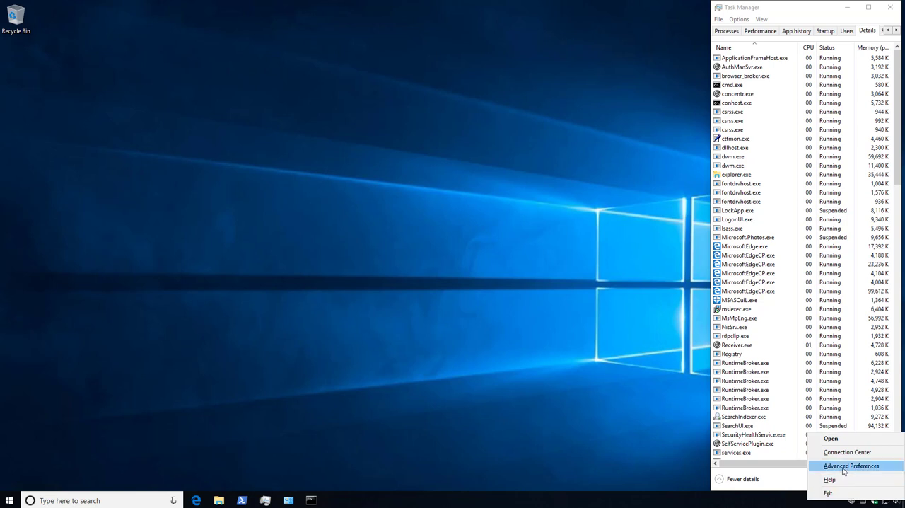
# - Check the Data collection setting in Advanced Preferences, then cancel it
pyautogui.click(830, 467)
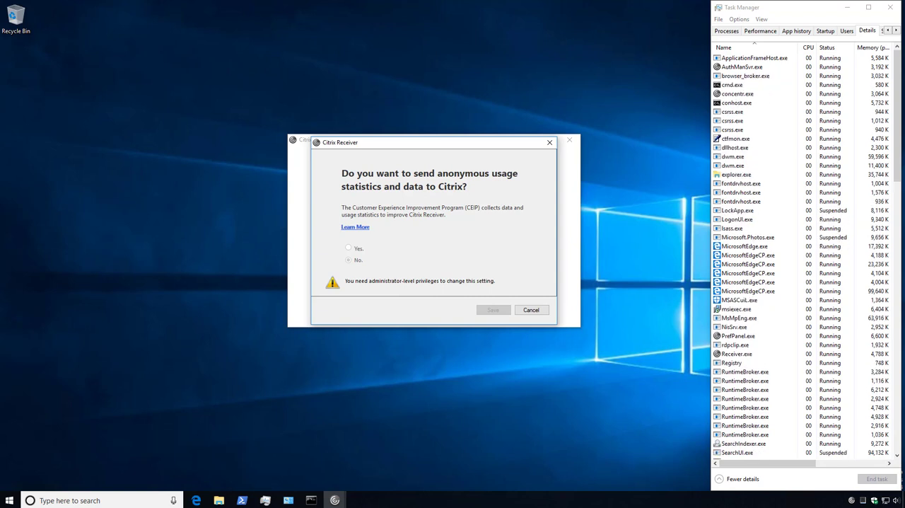
pyautogui.click(532, 308)
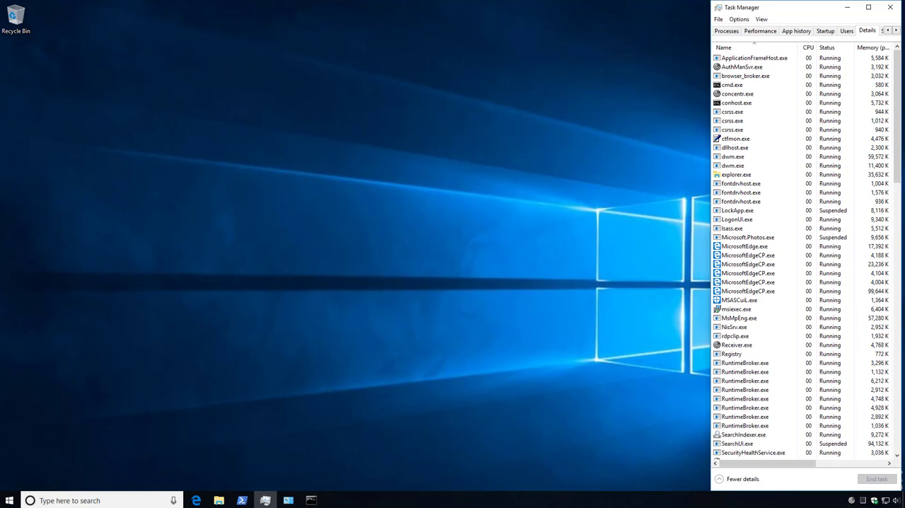